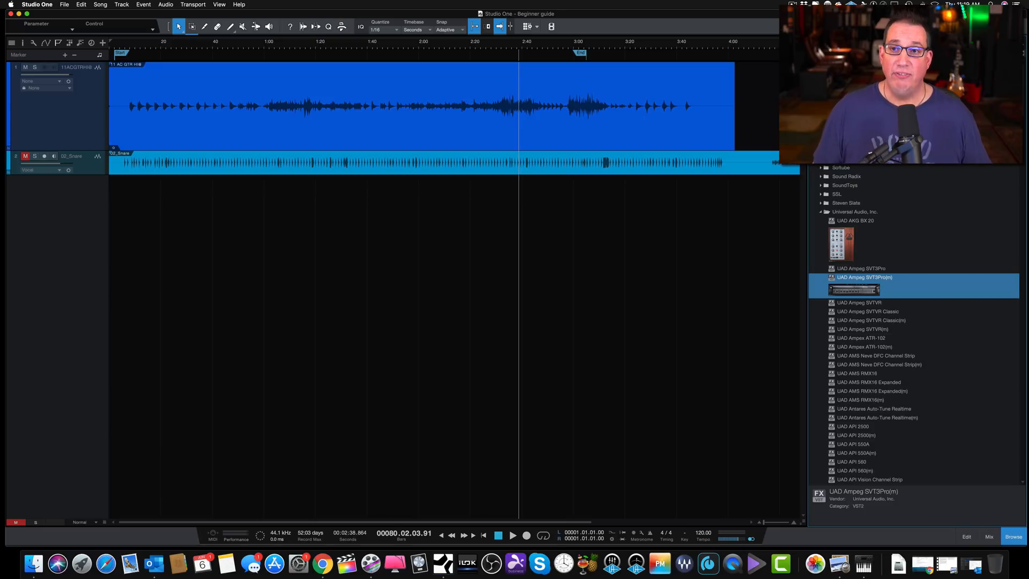
Bring up the Plug-in Manager listing every installed plugin with type, vendor and folder.
left_click(917, 512)
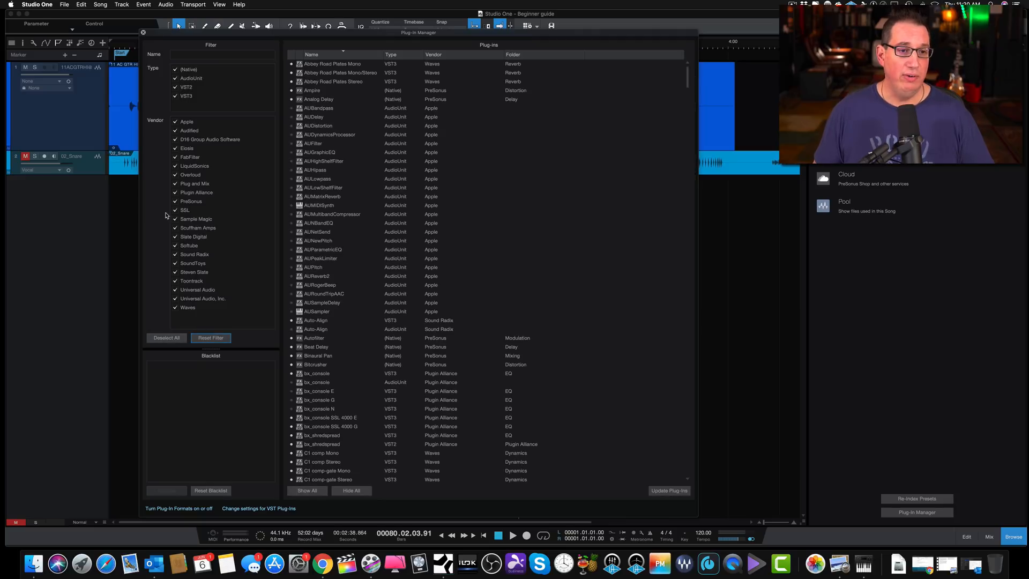
mouse_move(189, 414)
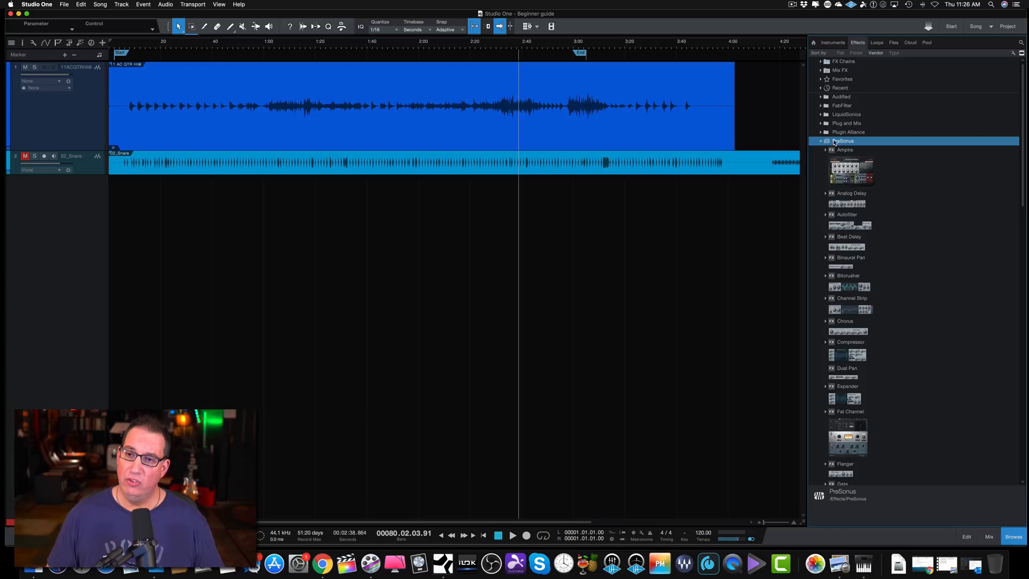
Expand the PreSonus folder in the vendor-sorted Effects browser to reveal its plugin thumbnails.
left_click(989, 536)
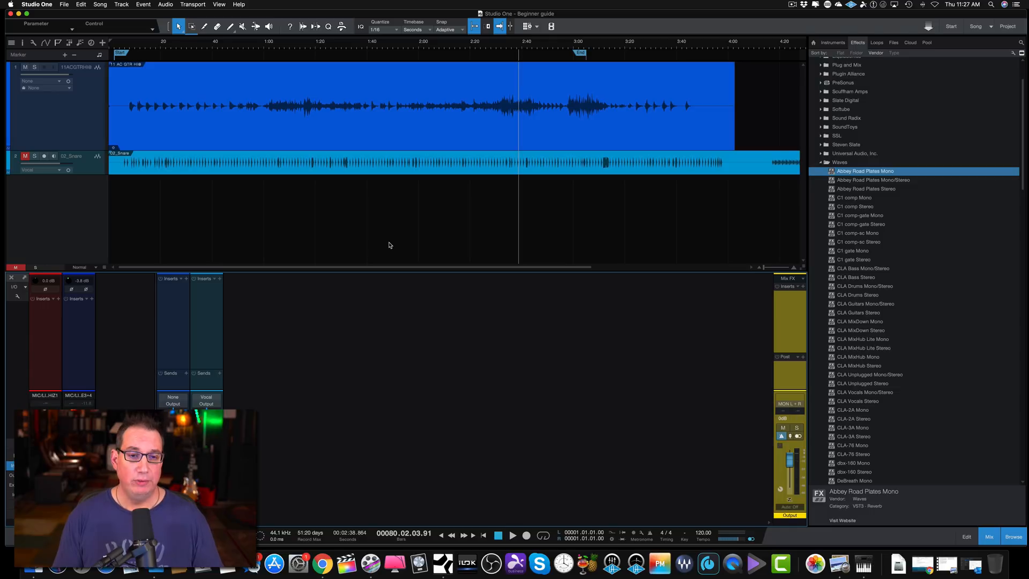